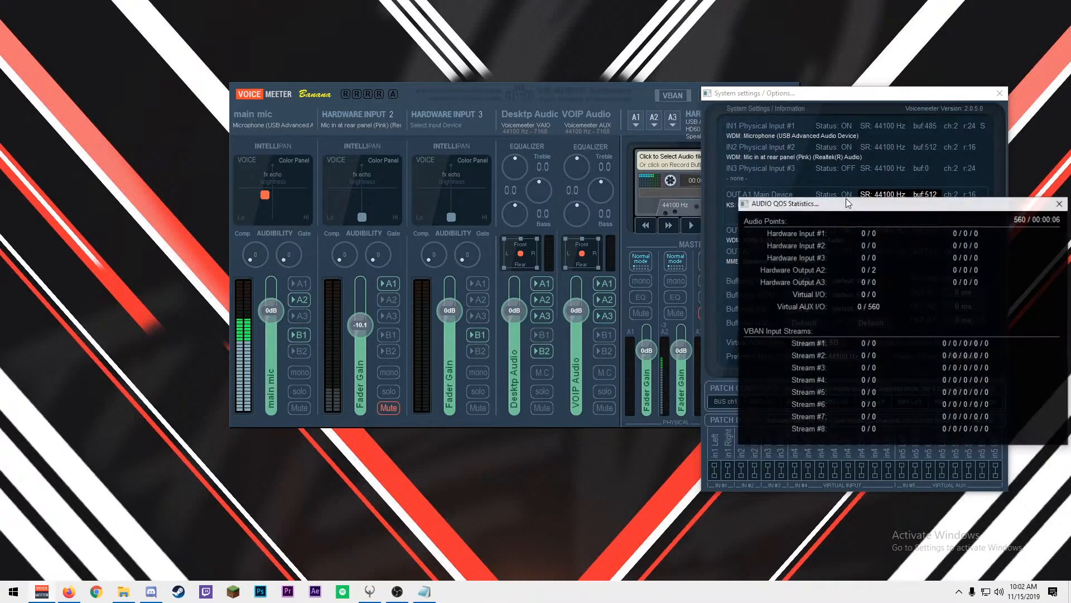
Close the Audio QOS Statistics and System Settings windows, leaving only the Voicemeeter mixer
left_click(1059, 204)
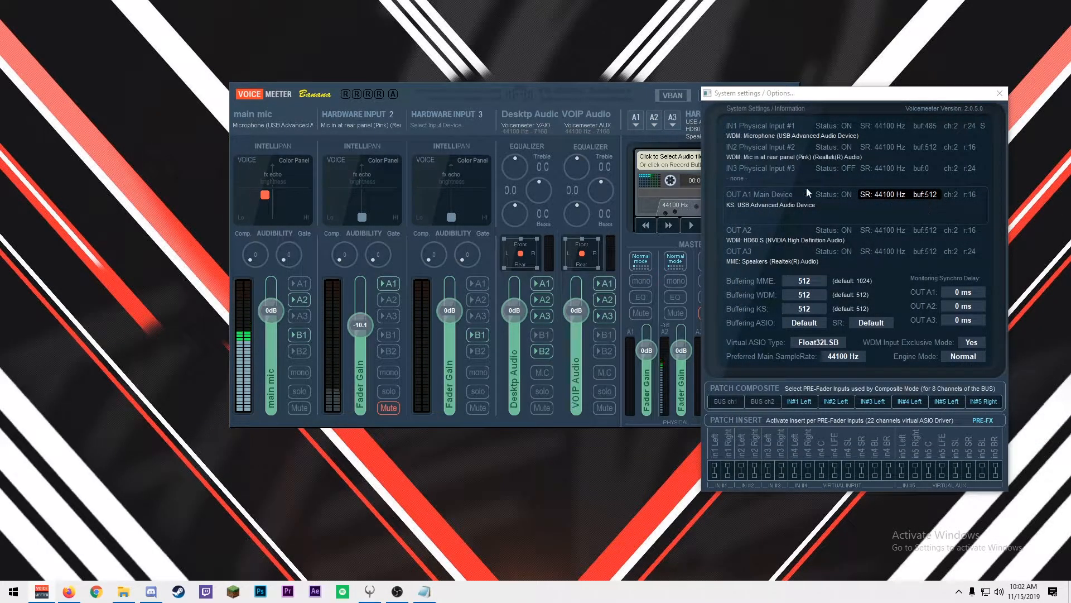
left_click(1000, 92)
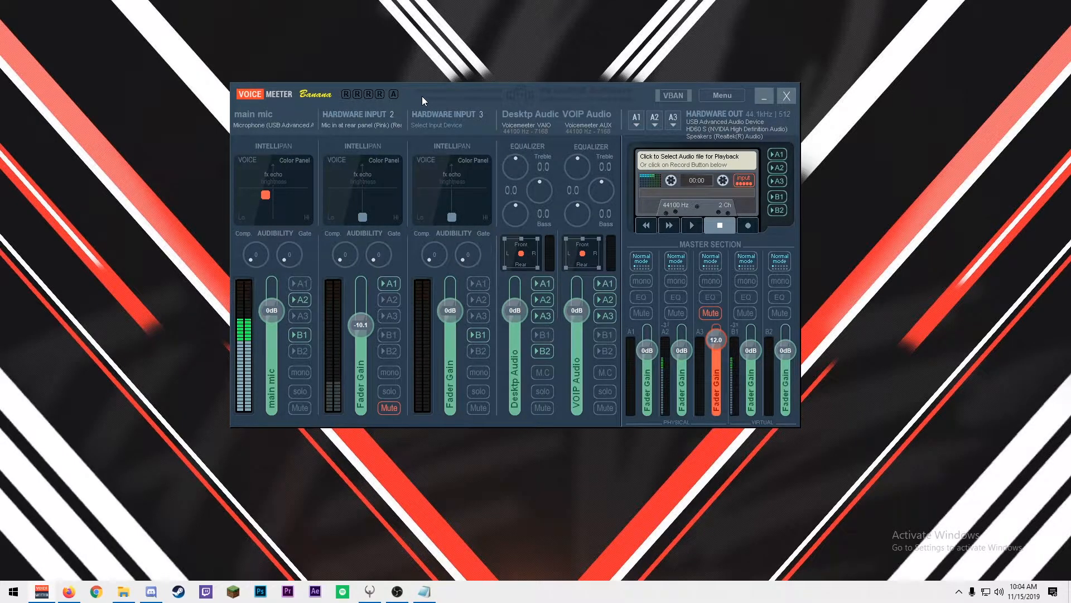
Keep the first input on the USB Advanced Audio Device microphone and name it 'Main Mic'
left_click(273, 114)
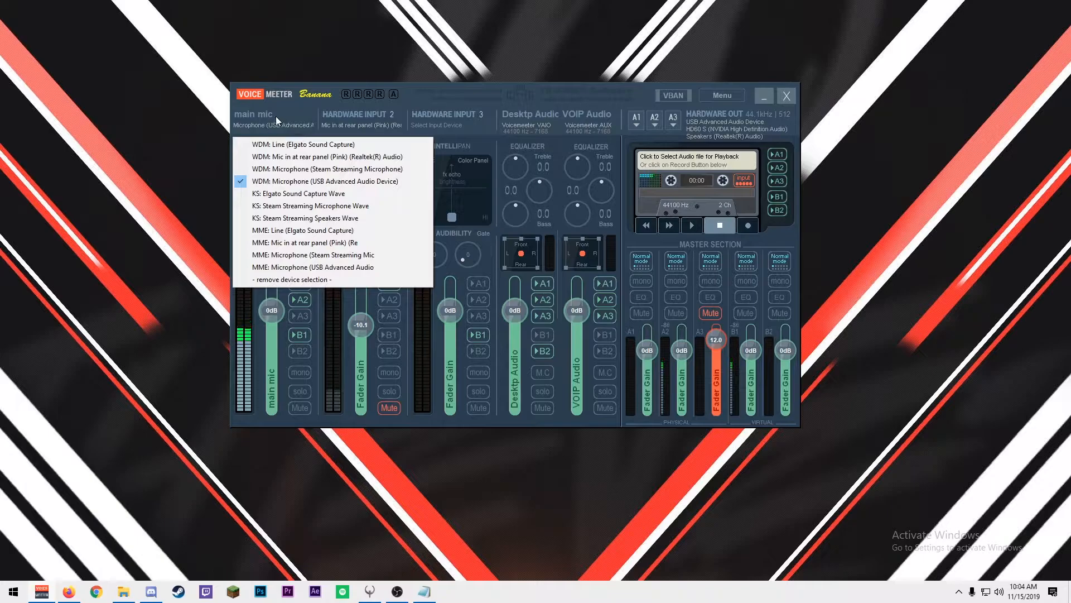
left_click(326, 181)
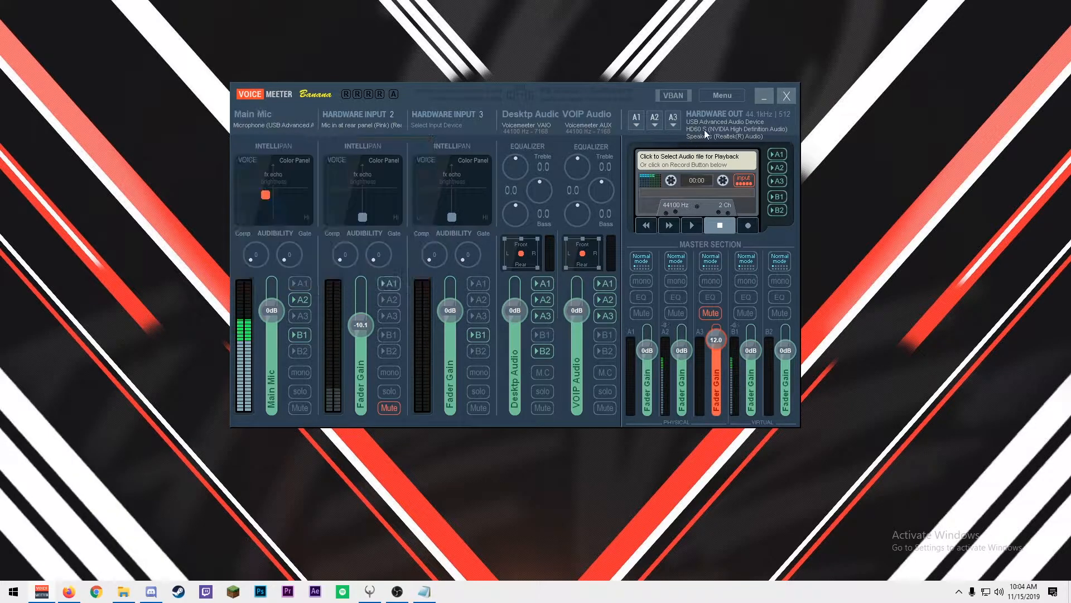
mouse_move(657, 126)
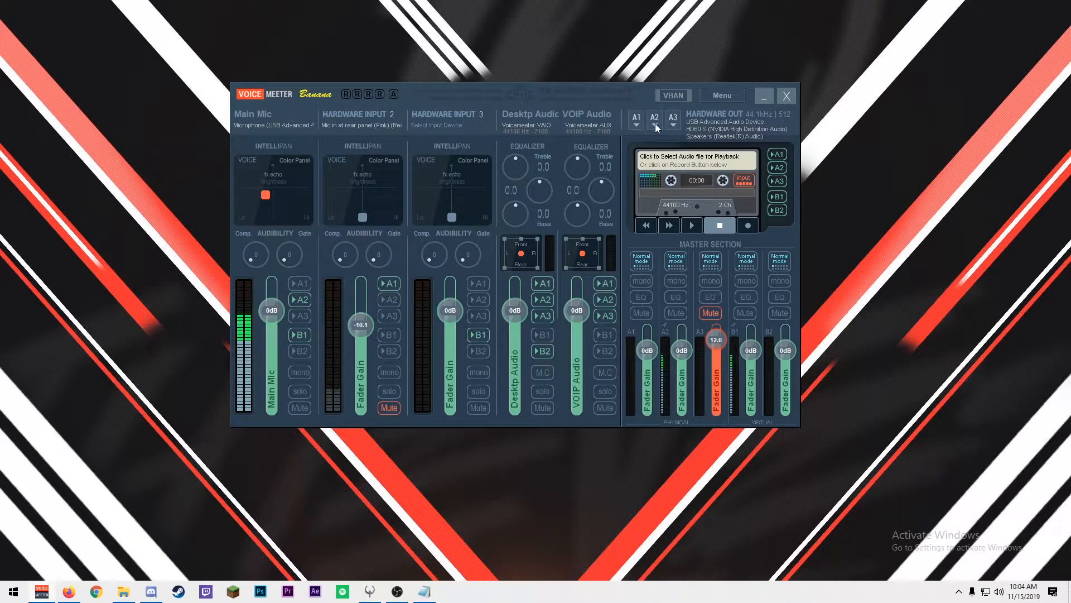
left_click(654, 122)
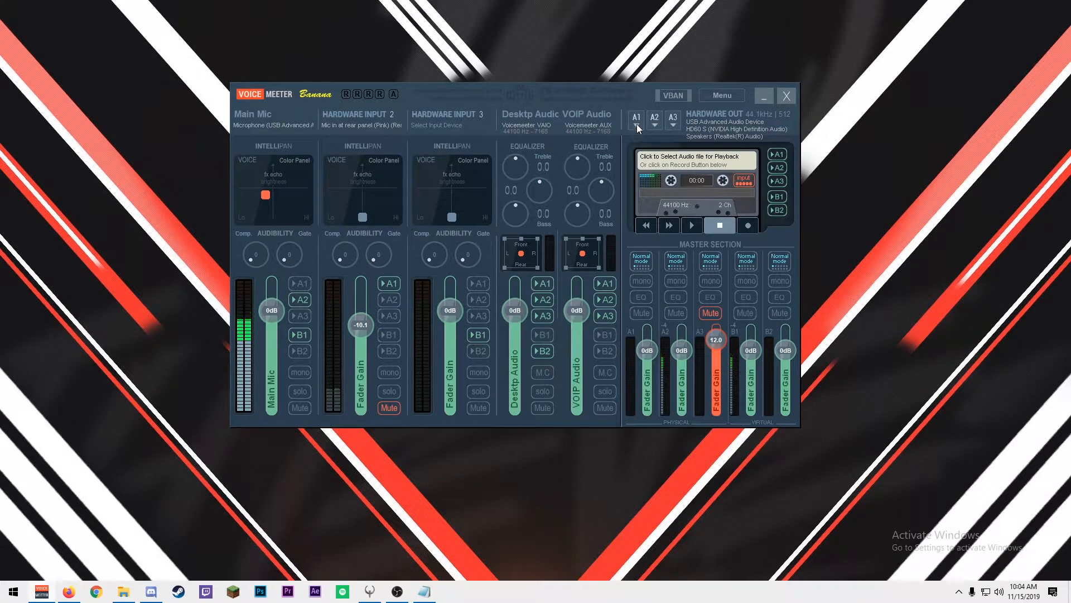
left_click(637, 124)
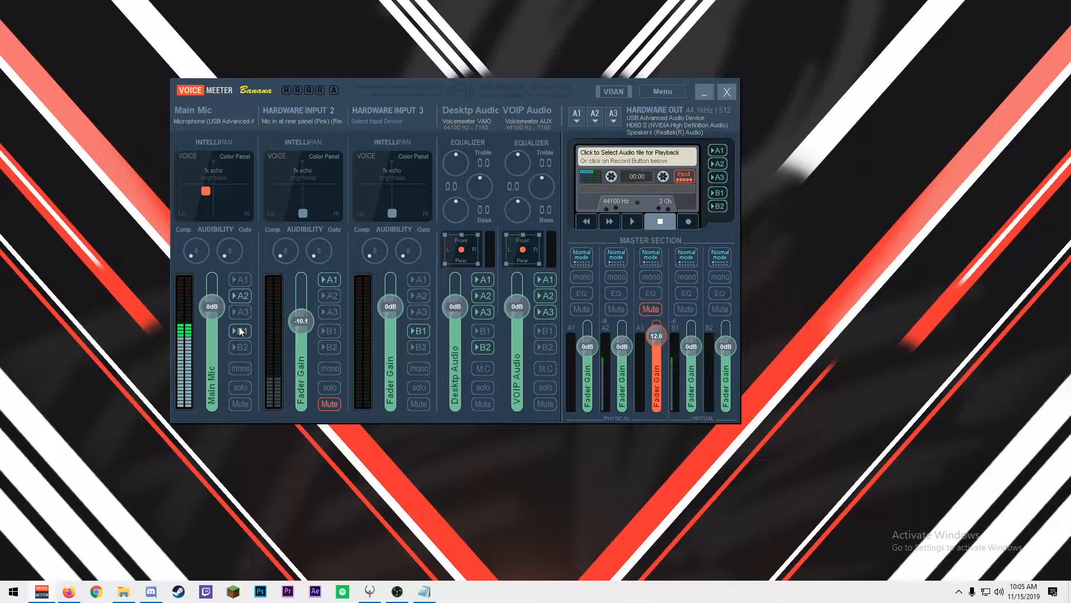
Confirm Discord voice output is VoiceMeeter Aux Input and voice input is VoiceMeeter Output
left_click(151, 591)
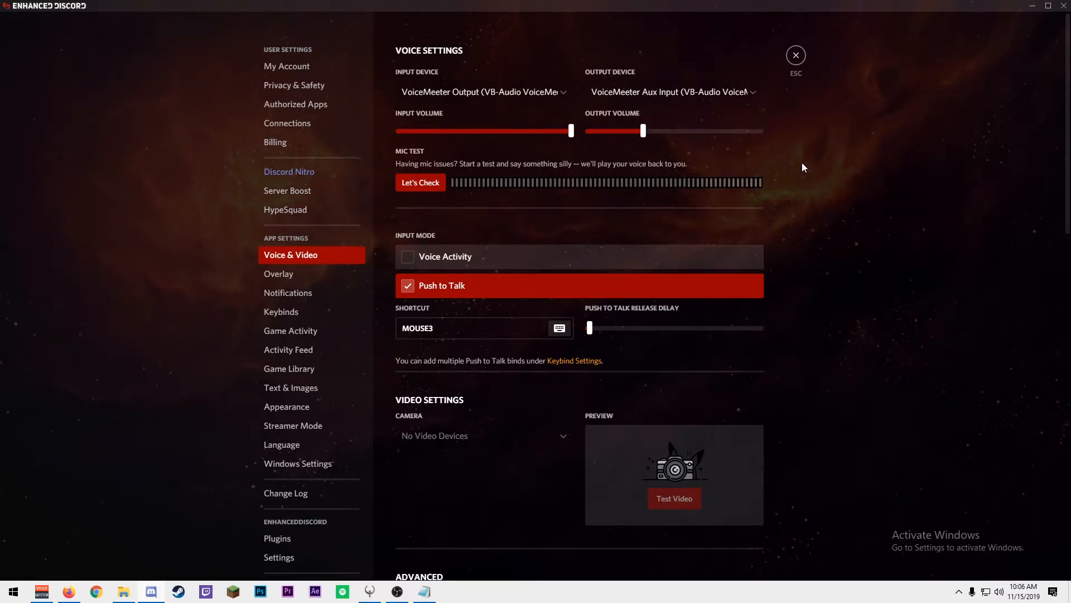
left_click(671, 92)
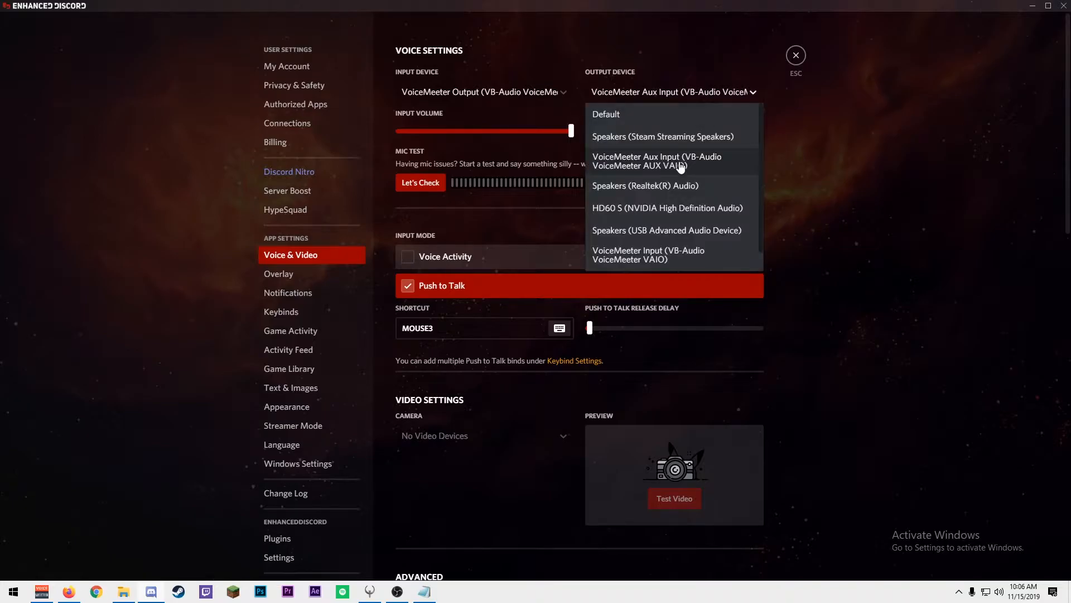
left_click(673, 161)
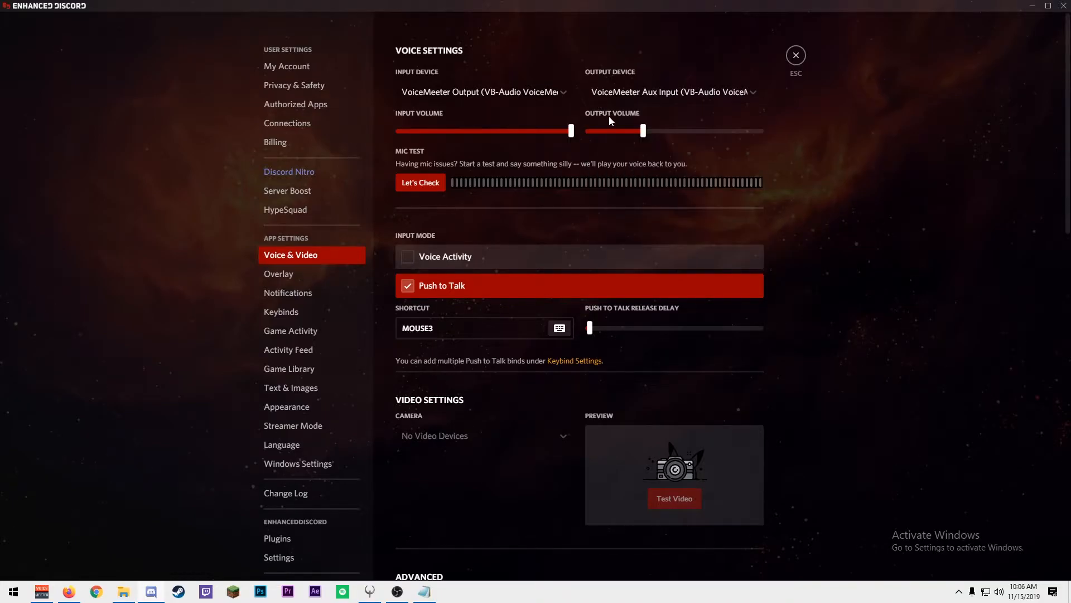
left_click(484, 92)
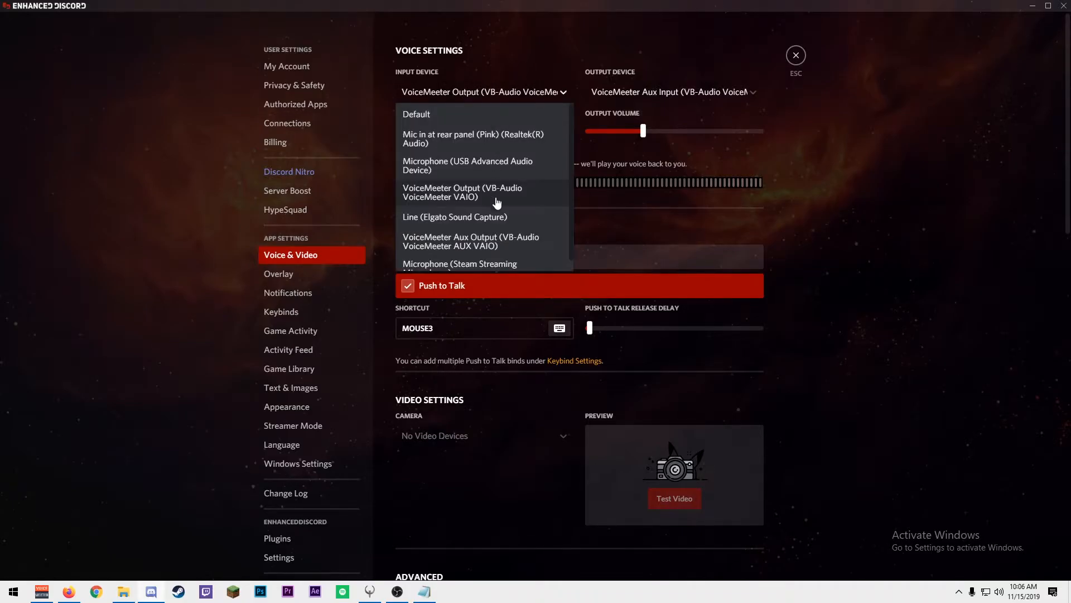
left_click(473, 192)
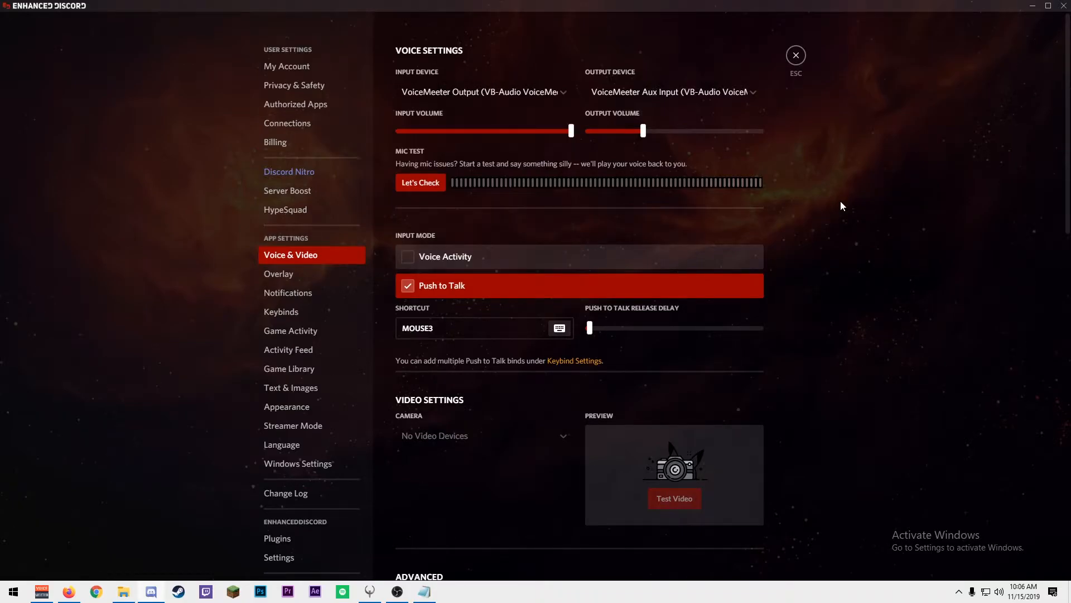
left_click(483, 92)
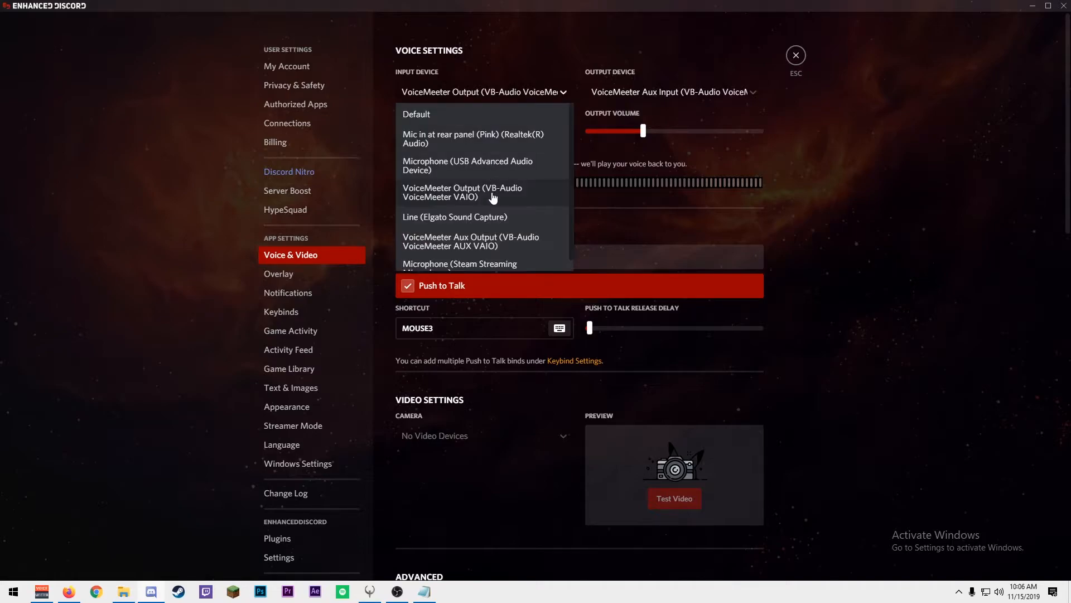
mouse_move(800, 71)
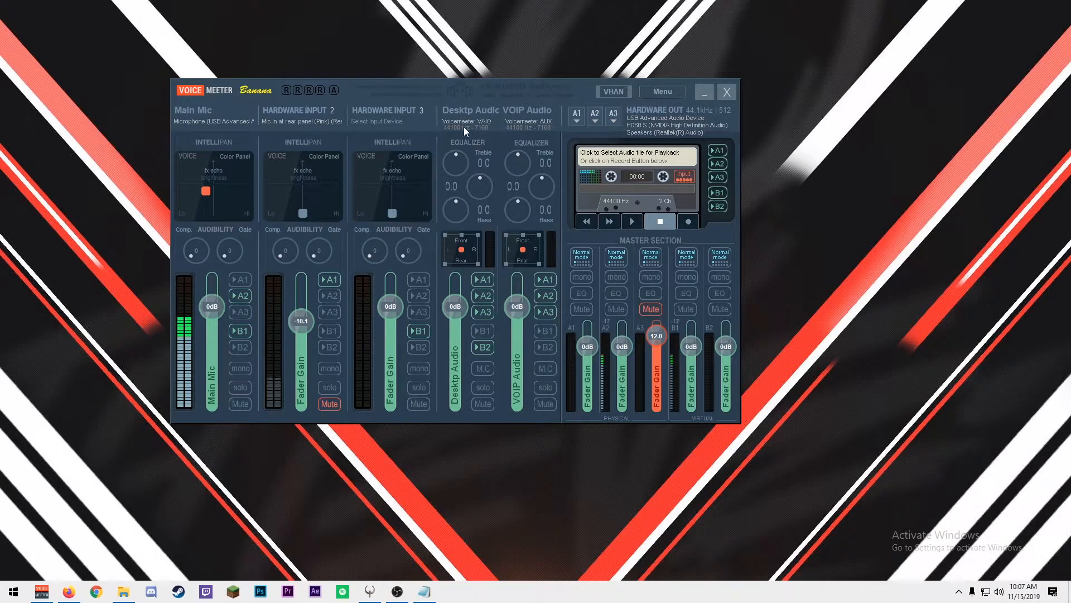
mouse_move(497, 109)
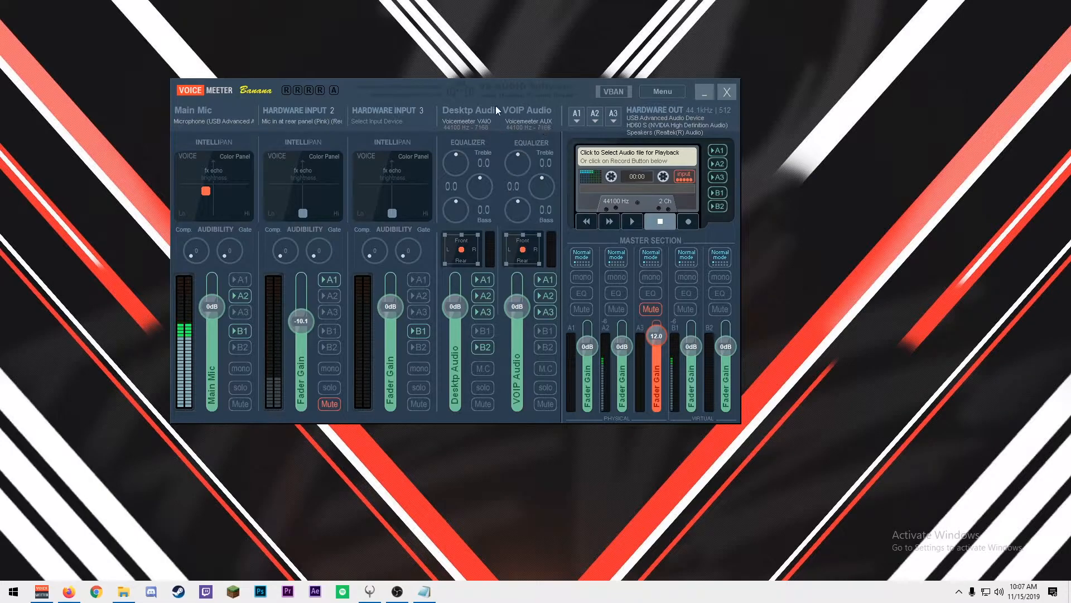
mouse_move(491, 316)
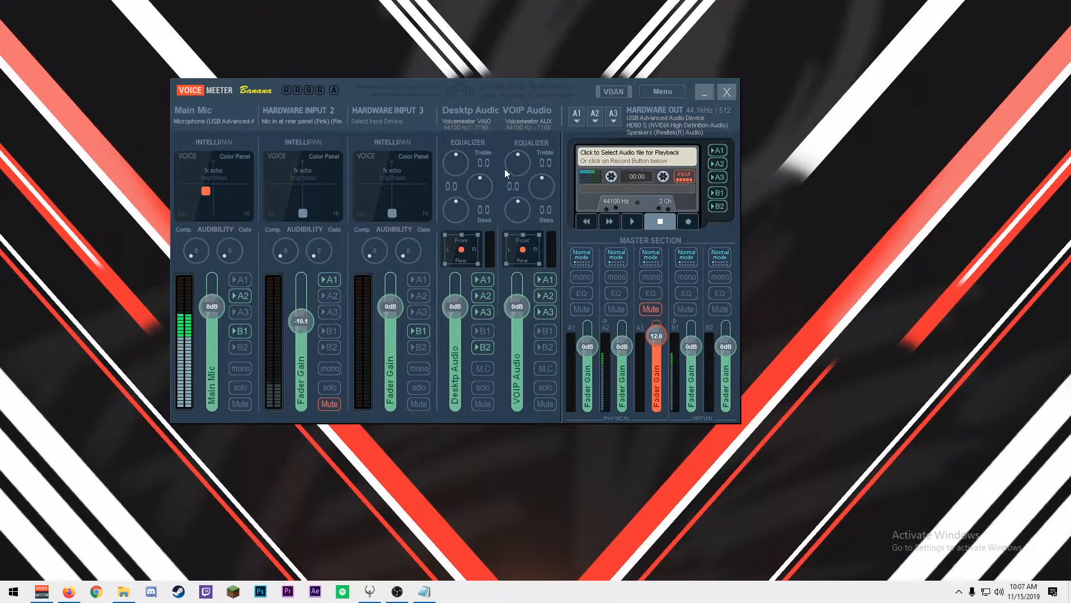
mouse_move(490, 351)
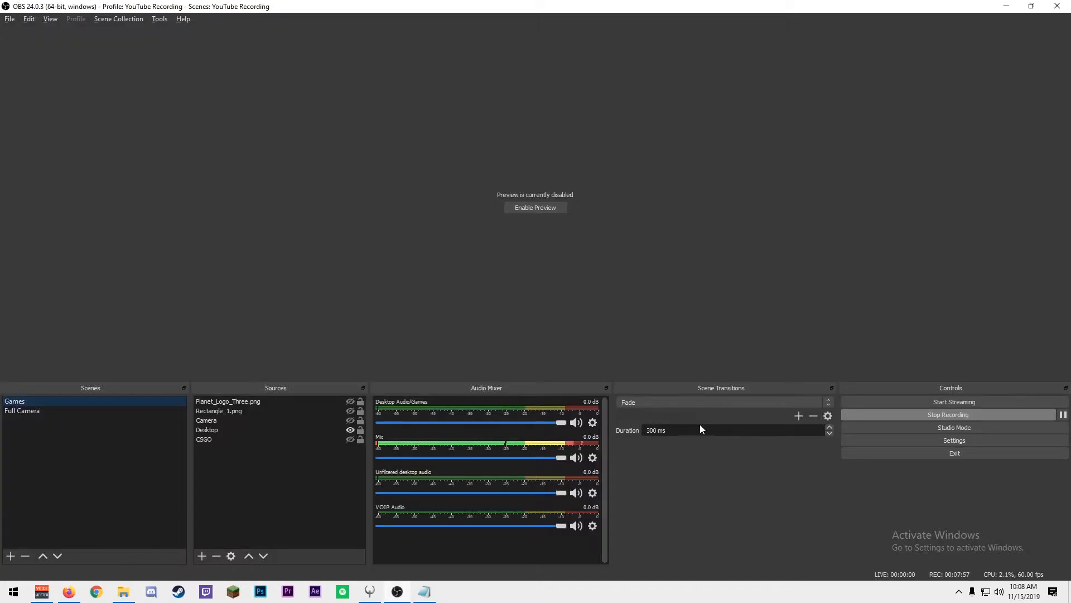
Compare OBS desktop and mic audio devices against the Voicemeeter mixer, leaving them unchanged
left_click(954, 440)
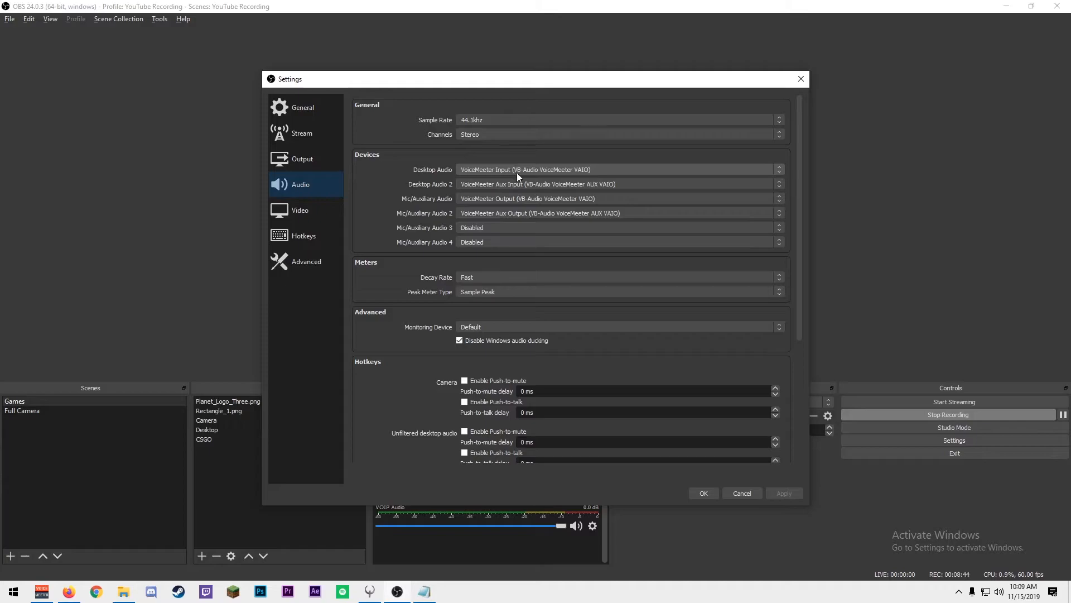
mouse_move(492, 194)
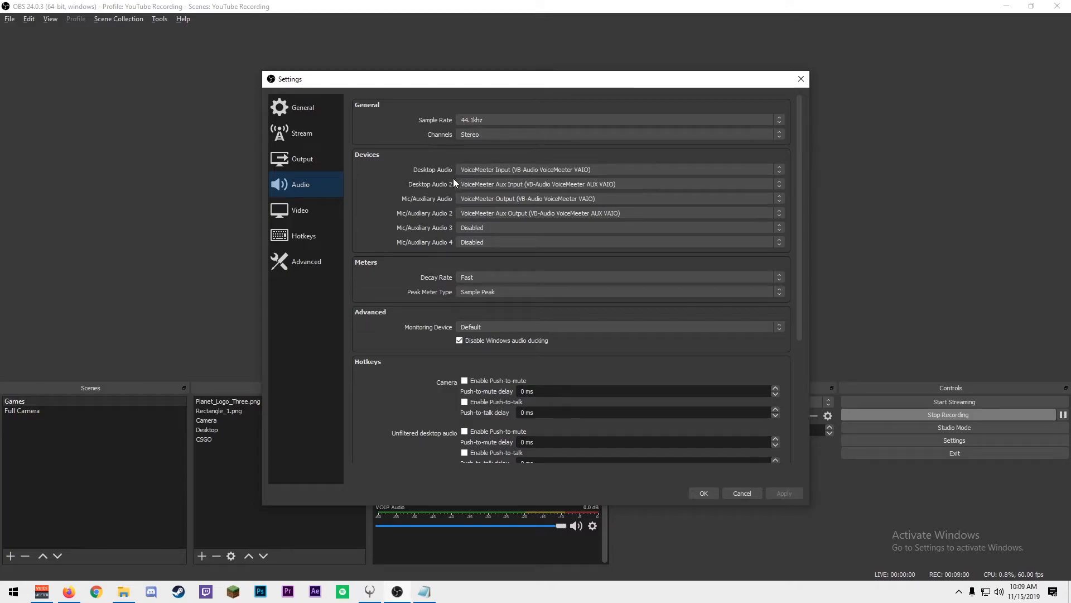
mouse_move(451, 199)
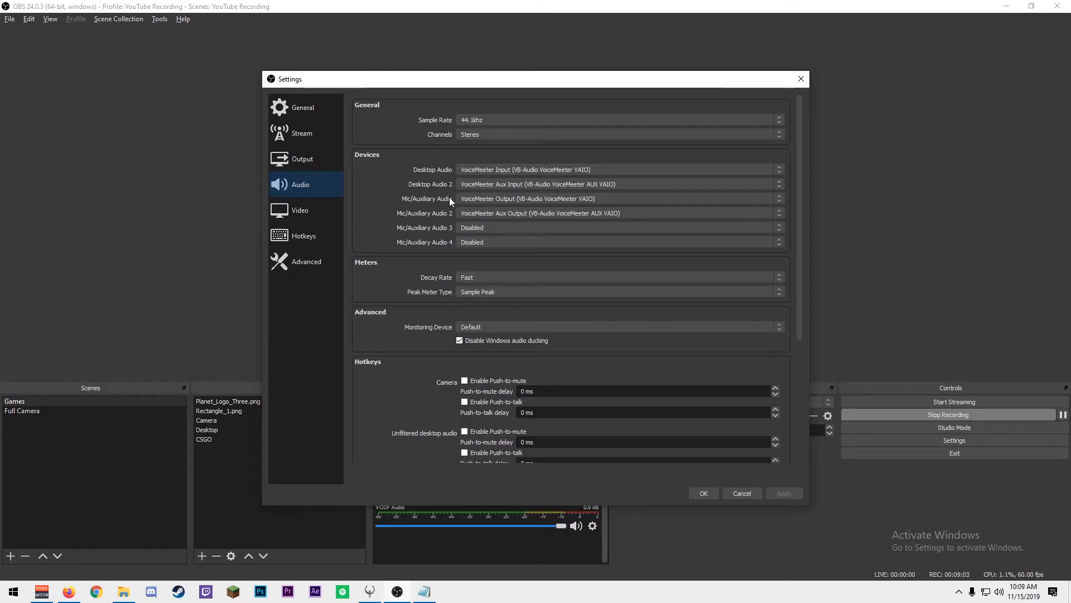
mouse_move(431, 190)
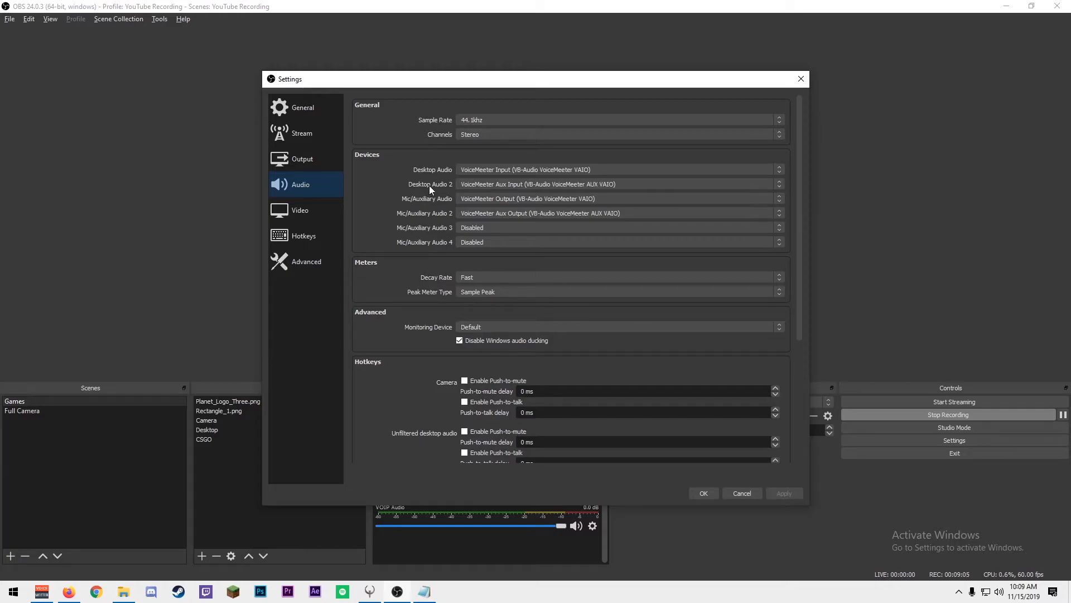
mouse_move(430, 197)
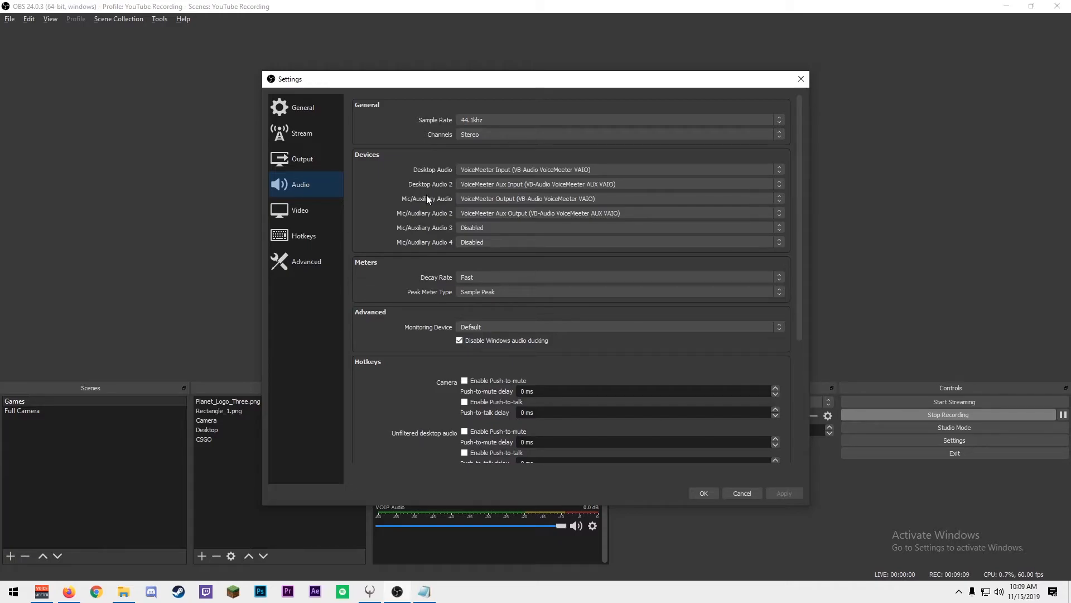
mouse_move(445, 206)
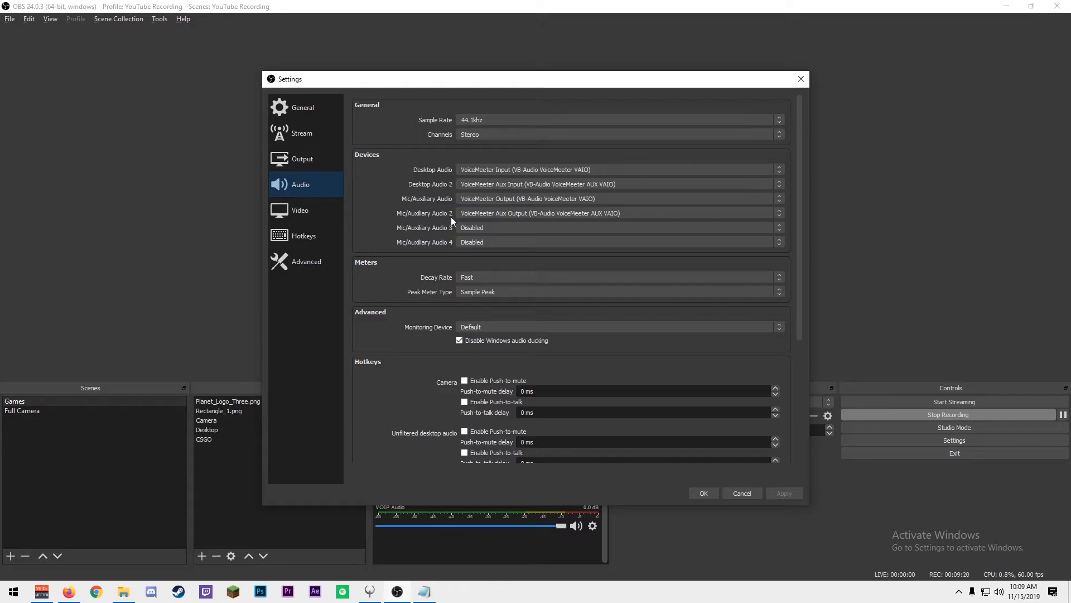
left_click(40, 592)
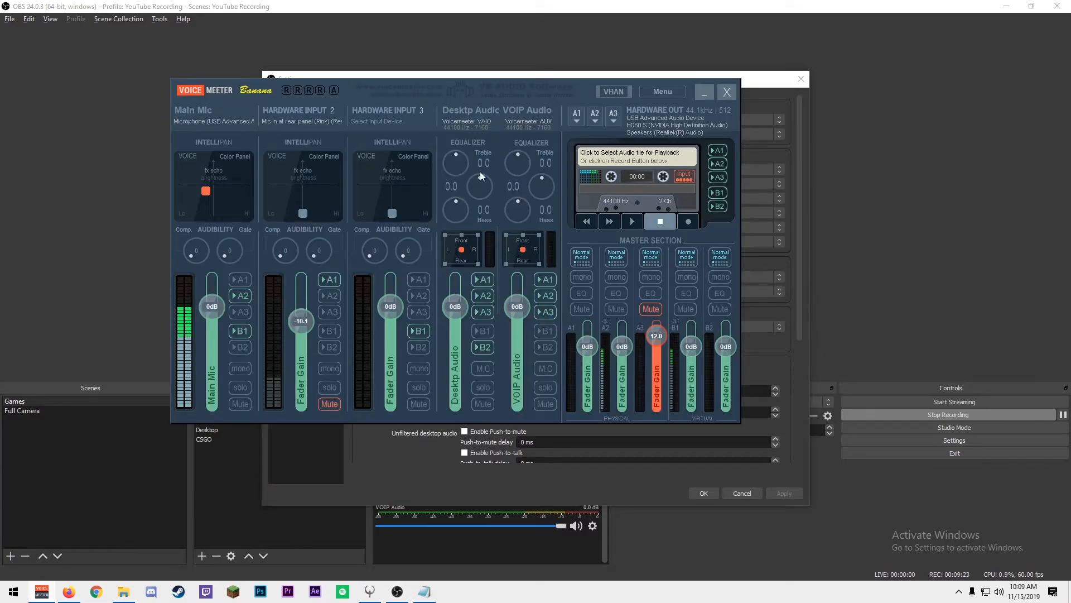
left_click(726, 91)
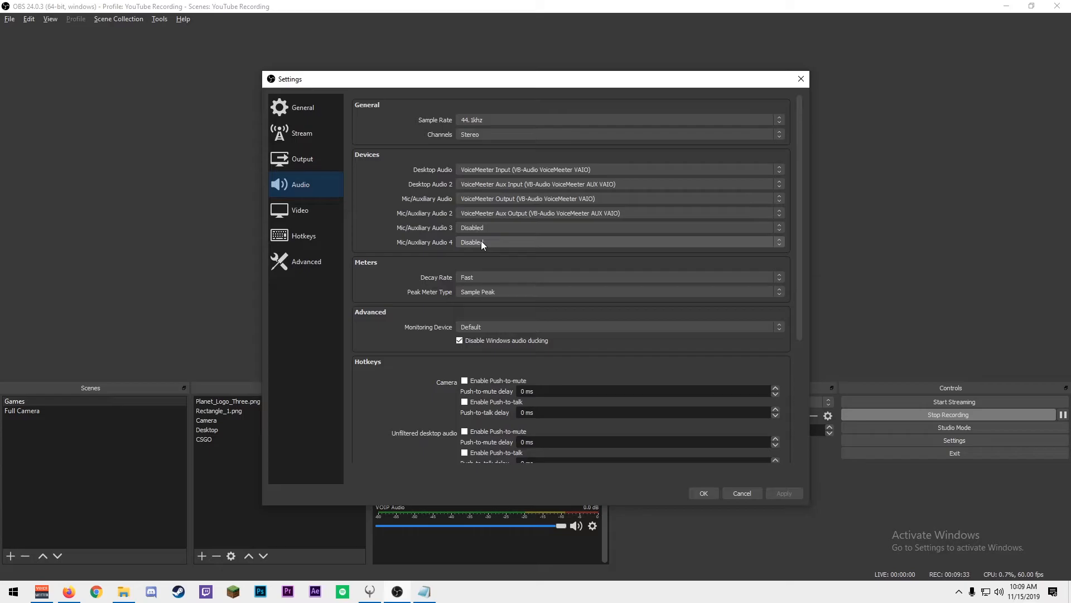
left_click(302, 107)
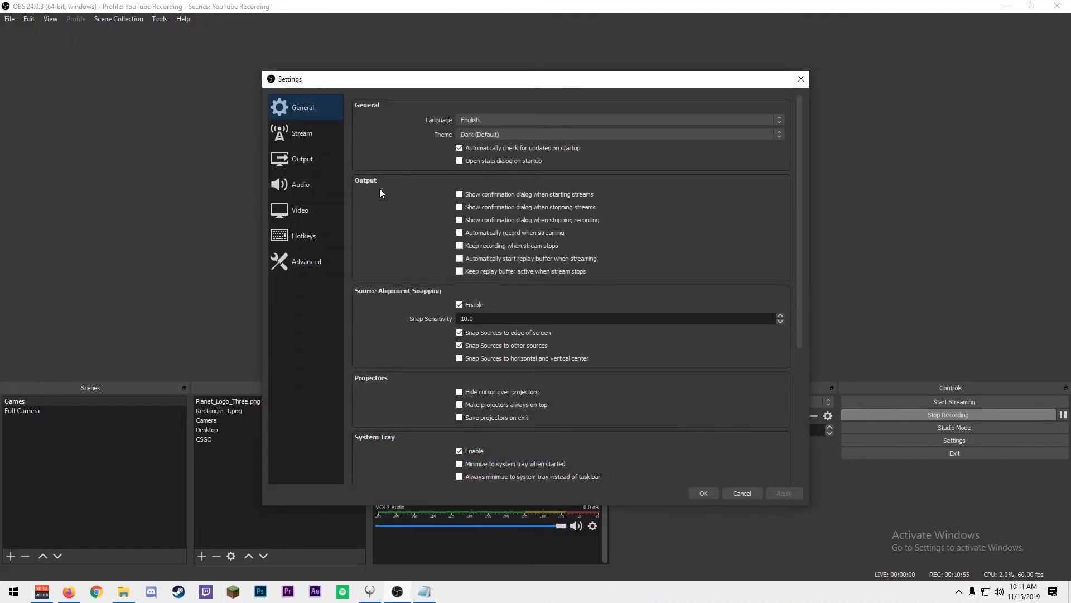
Check track names All audio, Microphone, Desktop Audio, VOIP Audio and recording tracks 1–4, then confirm
left_click(302, 159)
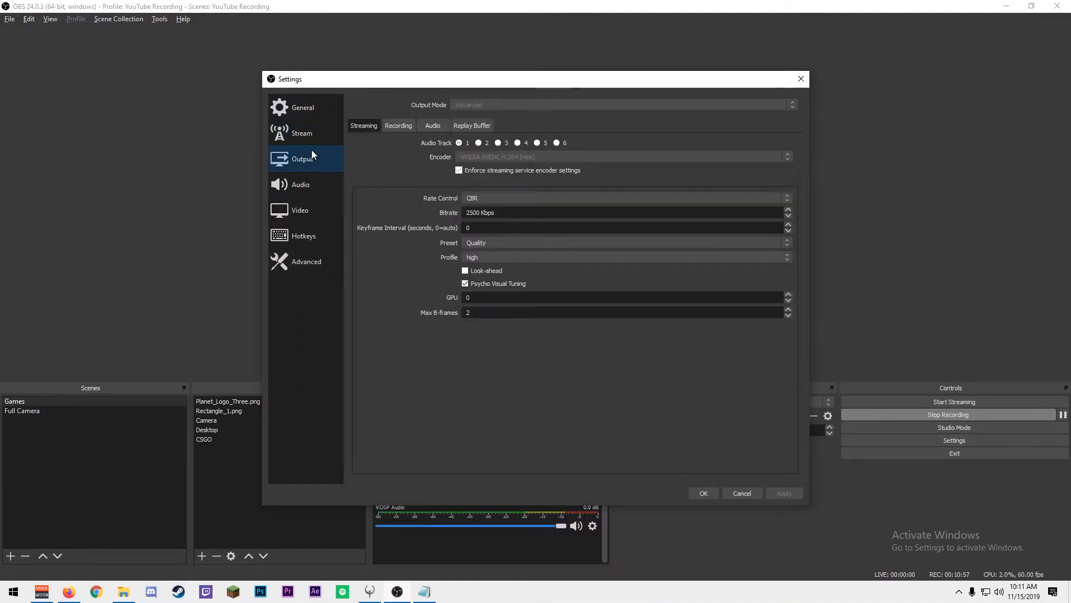
left_click(432, 125)
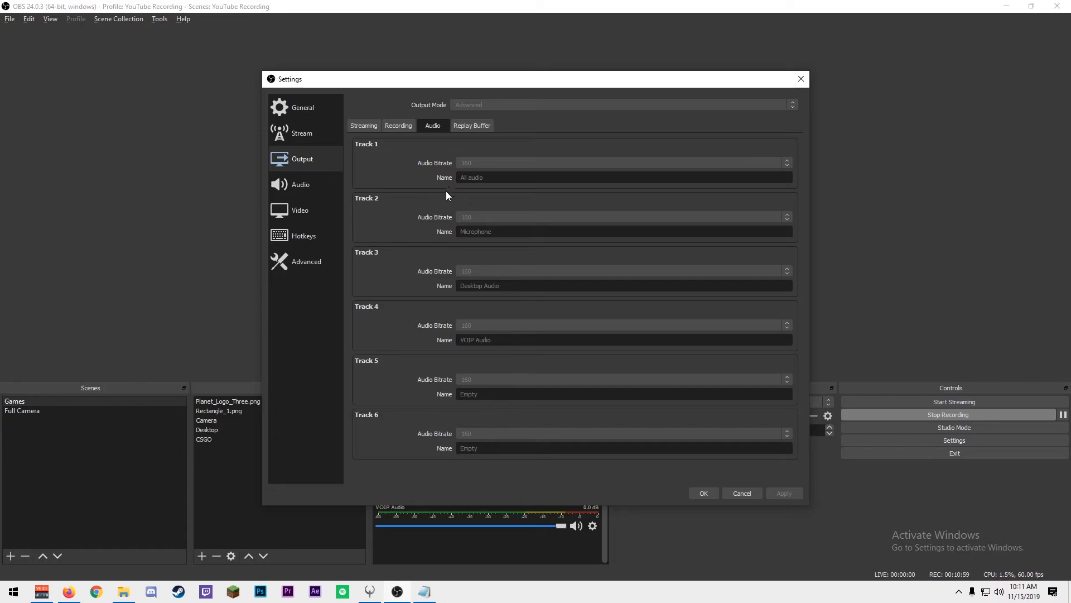
mouse_move(552, 341)
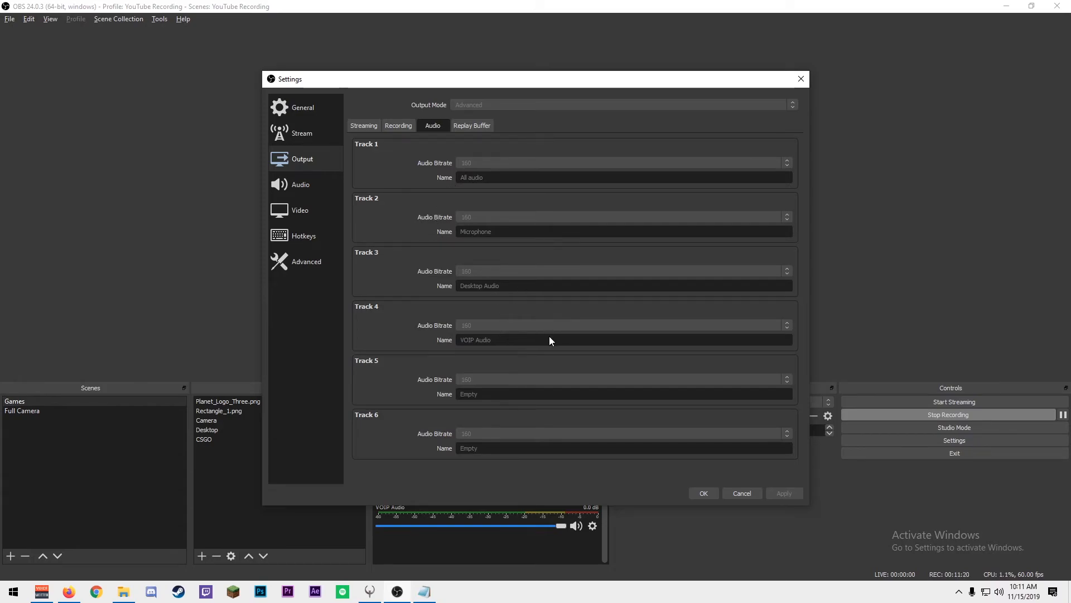
mouse_move(521, 264)
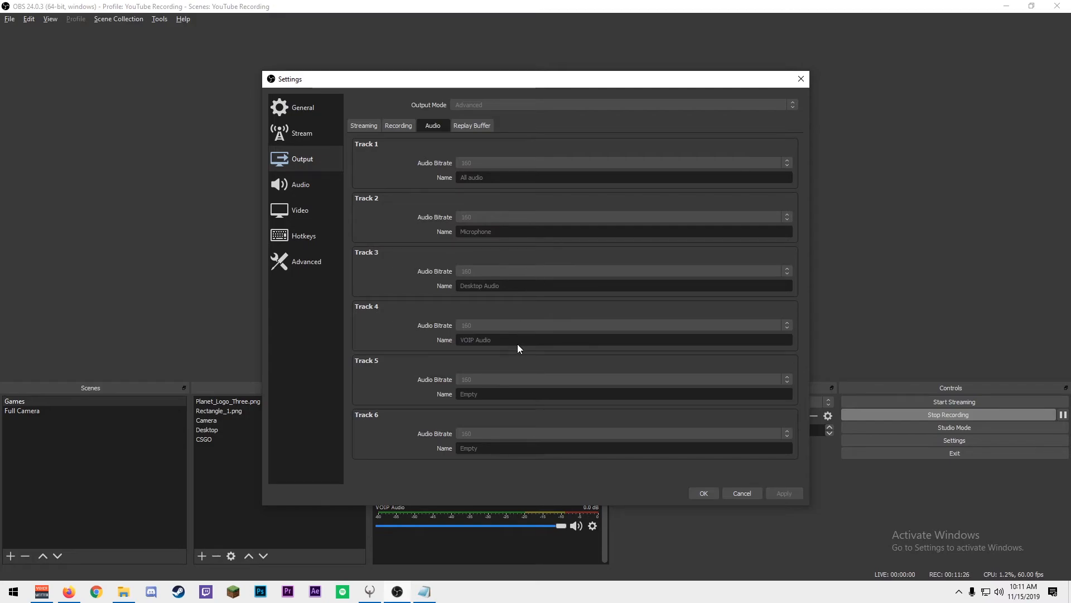
mouse_move(518, 183)
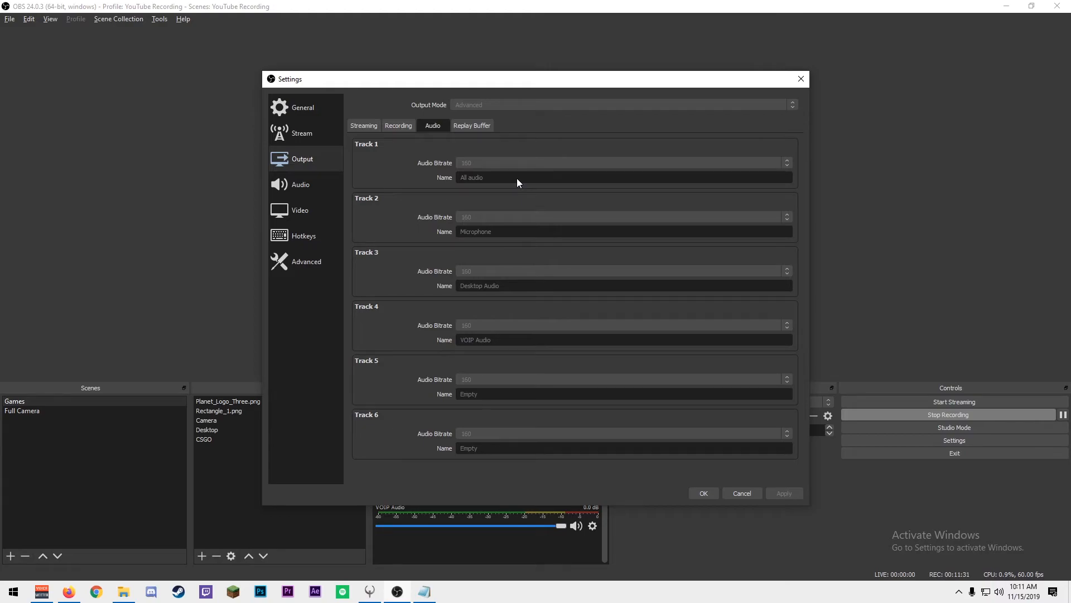
mouse_move(494, 311)
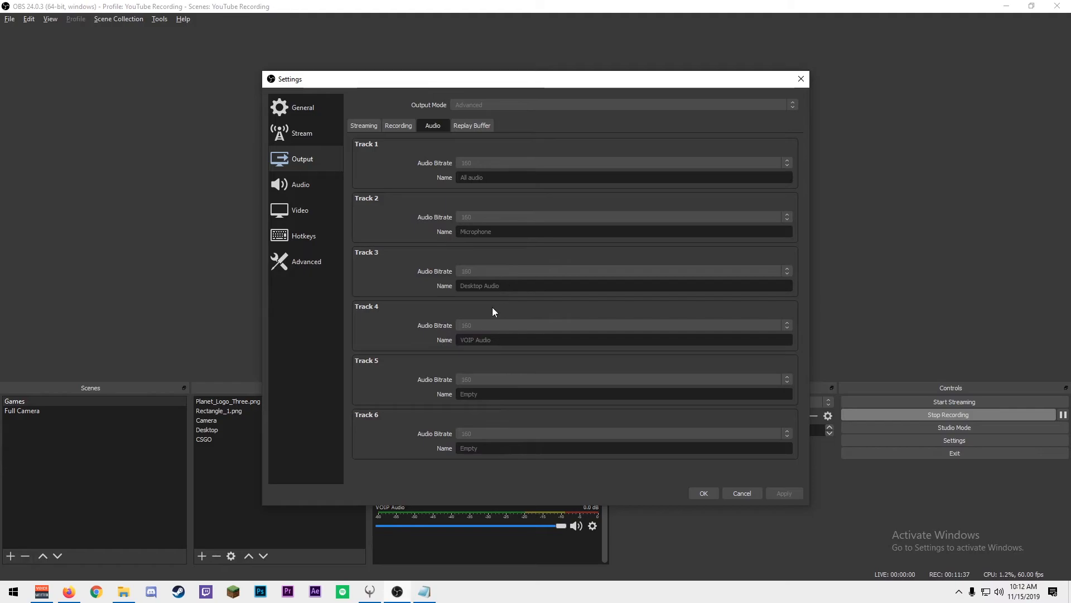
left_click(398, 125)
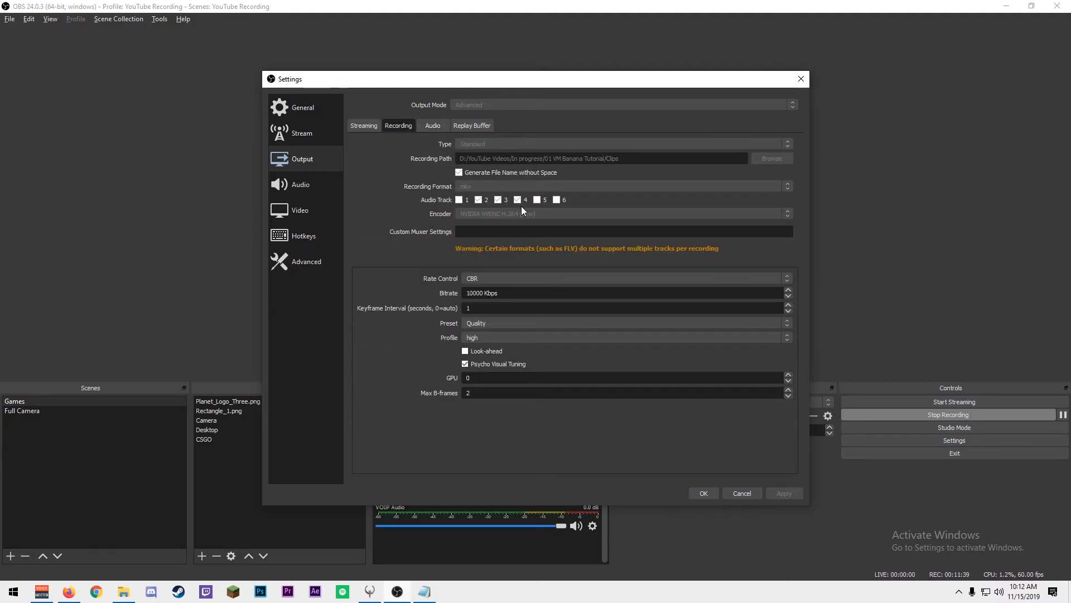
mouse_move(521, 213)
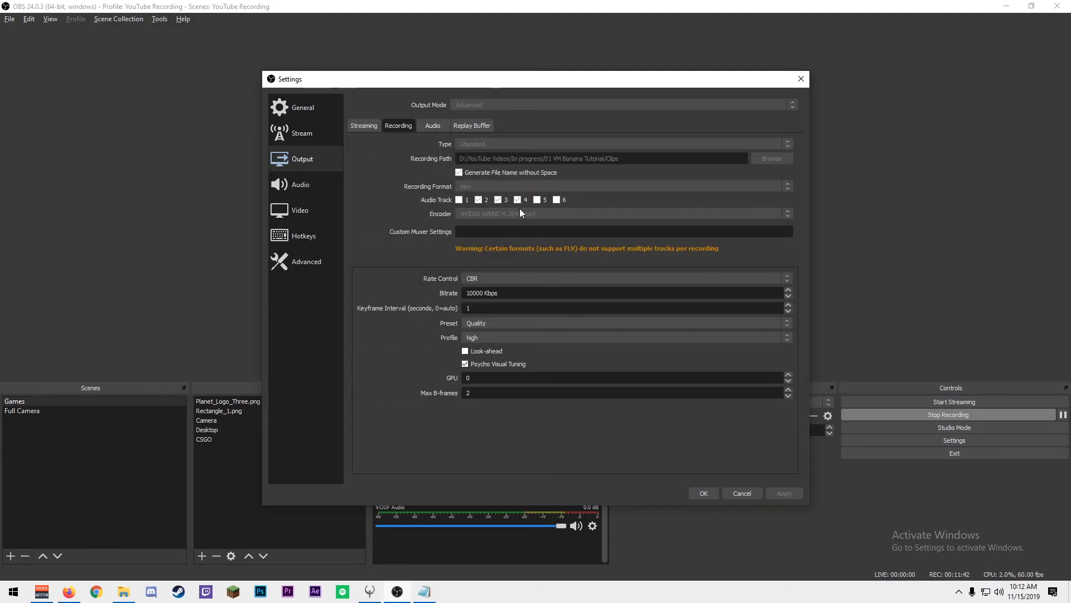
left_click(432, 125)
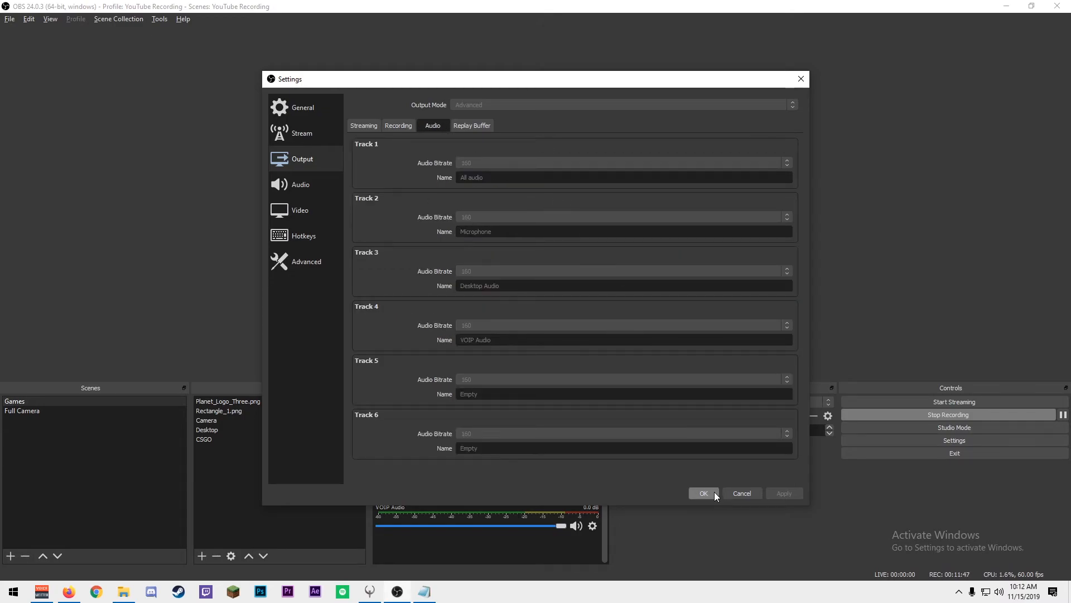
left_click(703, 493)
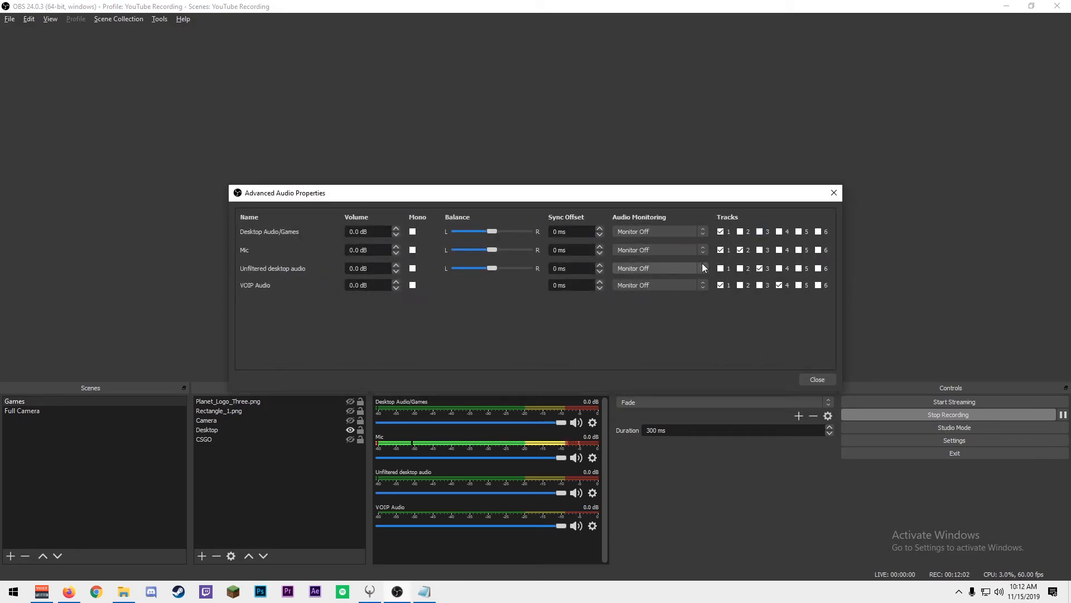
Route Mic to tracks 1–2, desktop audio to 1 and 3, VOIP Audio to 1 and 4
left_click(720, 285)
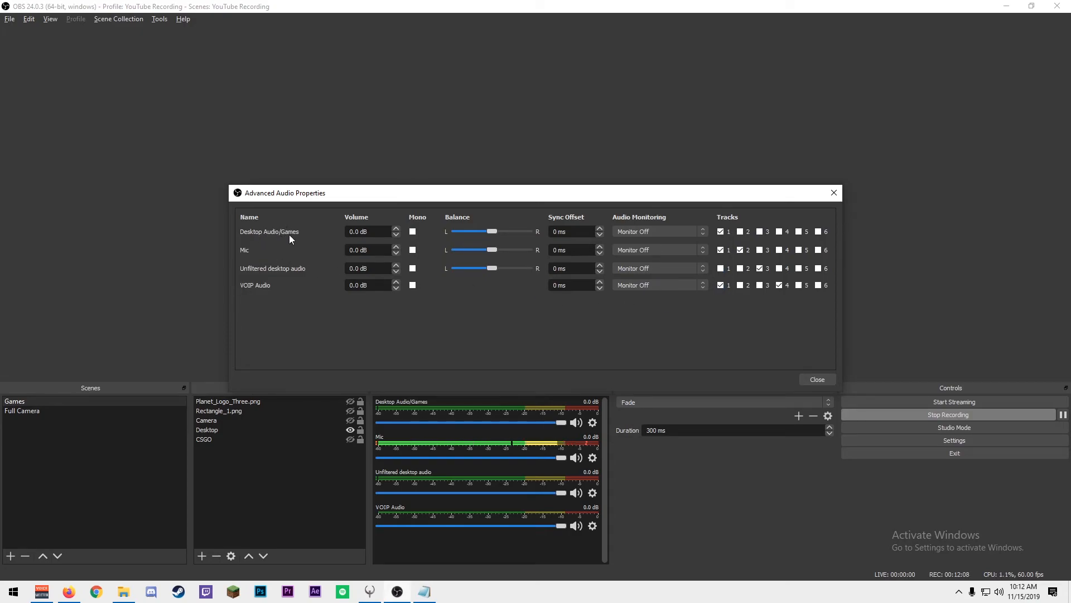
mouse_move(542, 321)
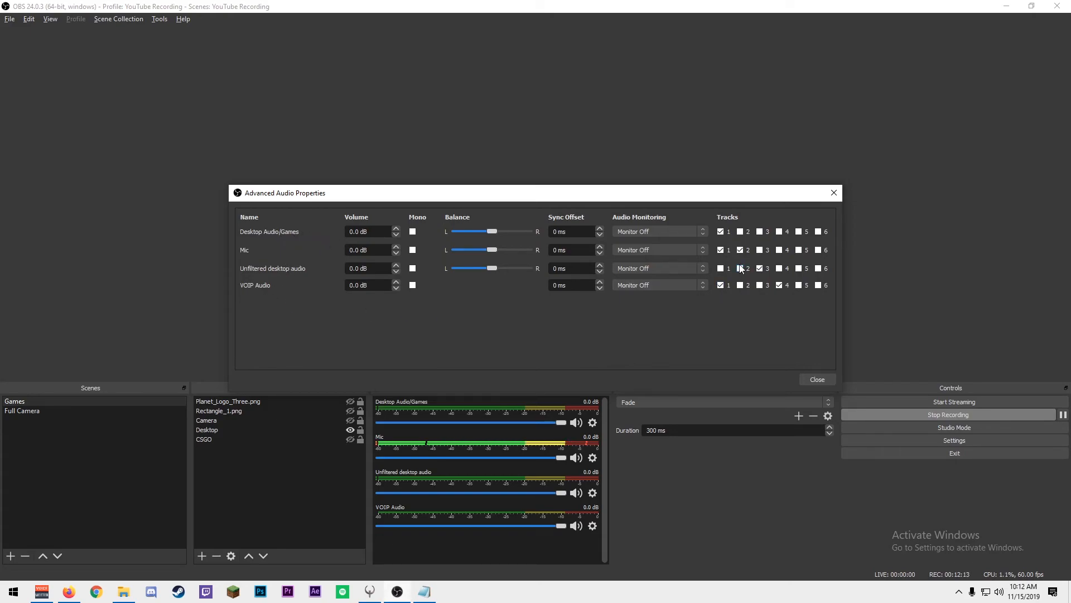
left_click(740, 269)
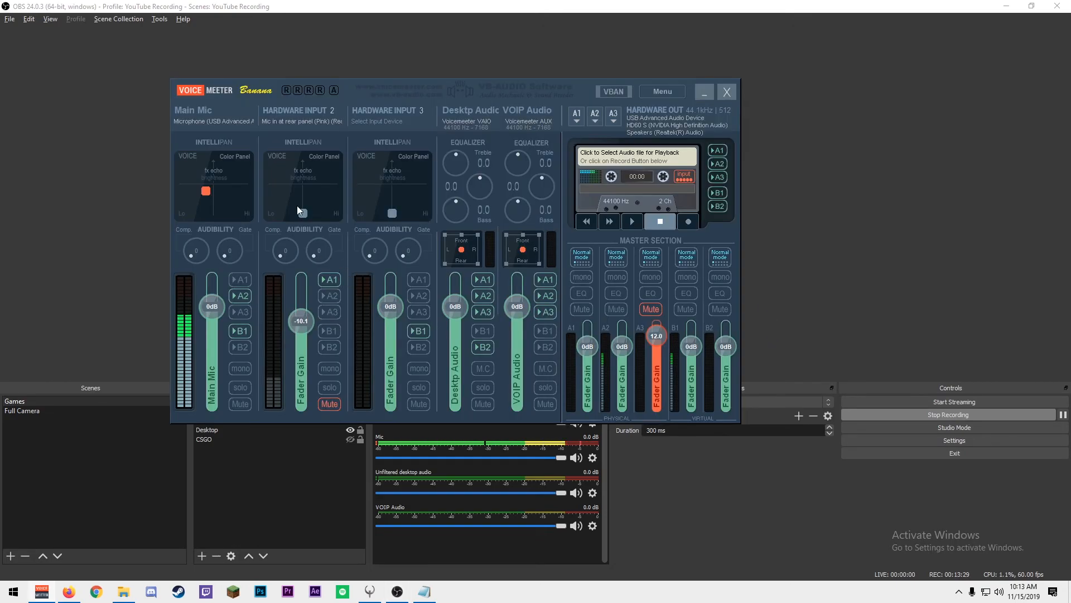
left_click(726, 91)
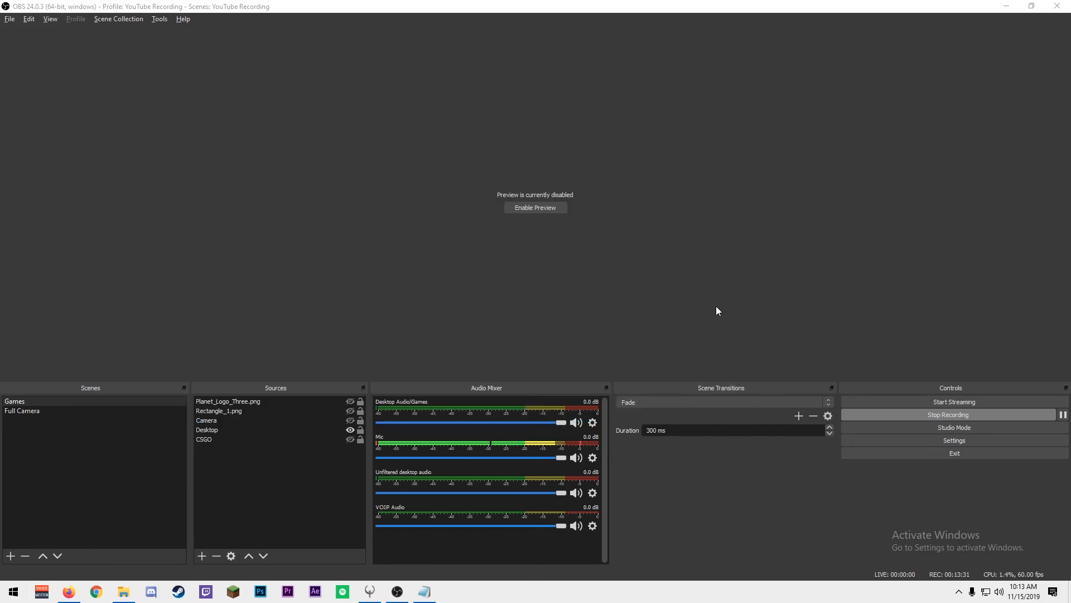